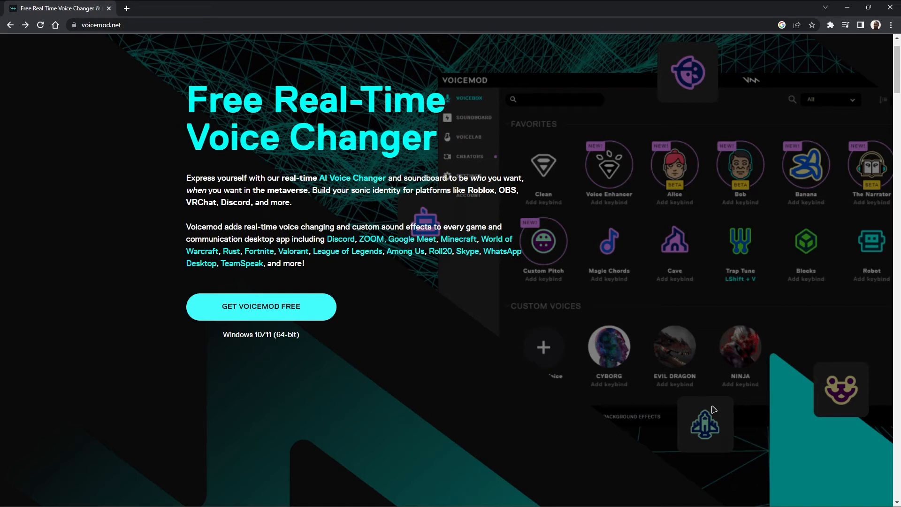
mouse_move(339, 290)
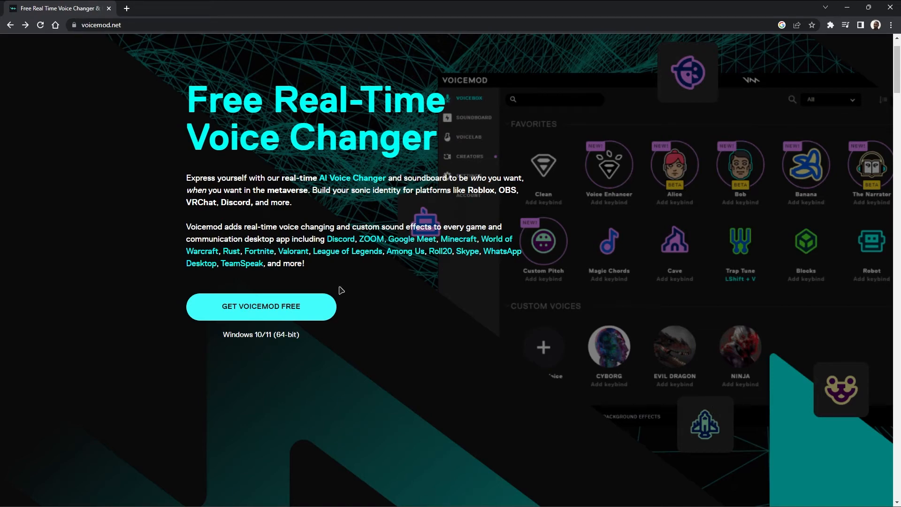
mouse_move(291, 323)
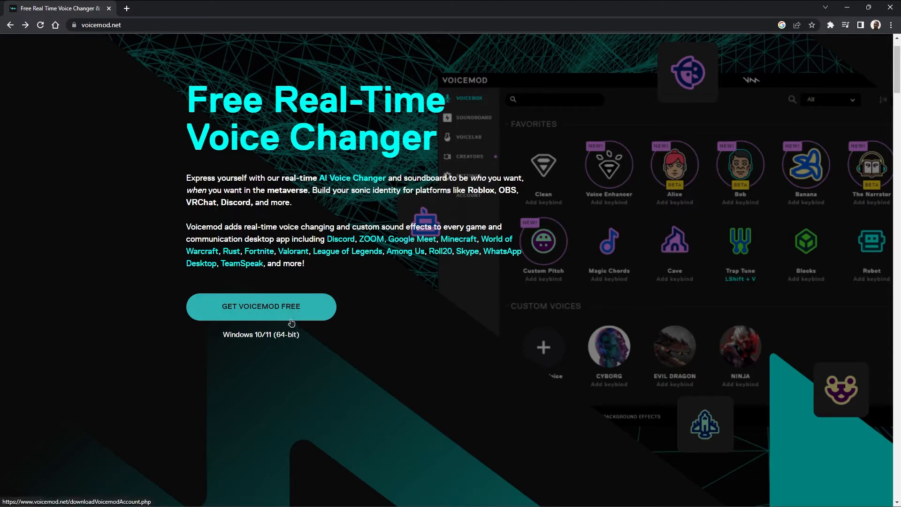
Step: Start the free Voicemod download from voicemod.net and reach the account sign-up page
click(261, 306)
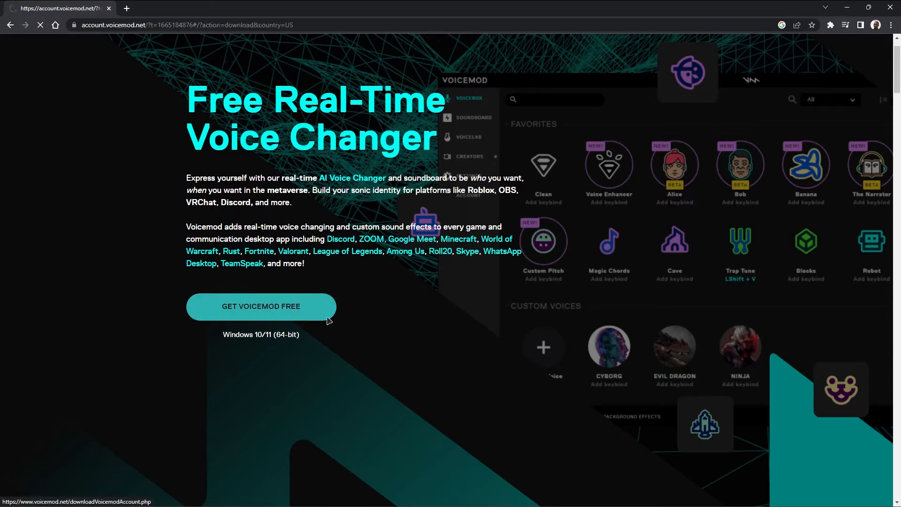
click(261, 306)
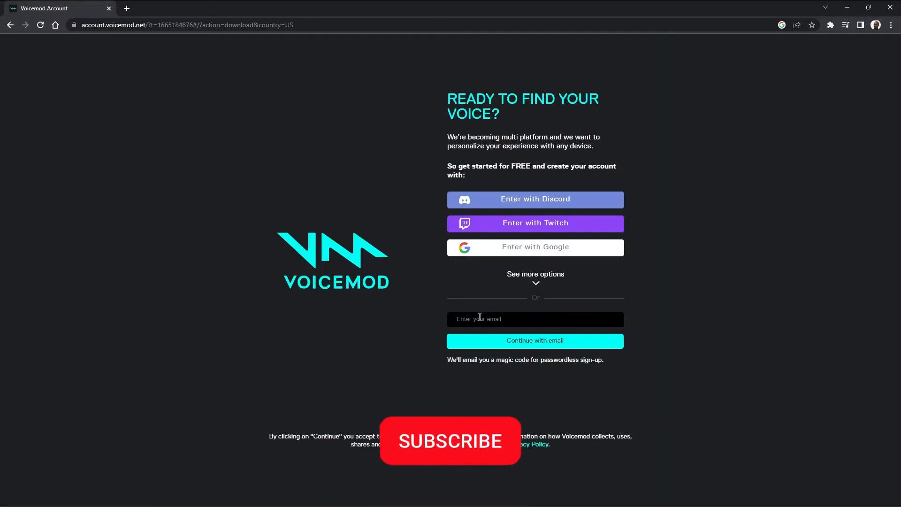
click(449, 441)
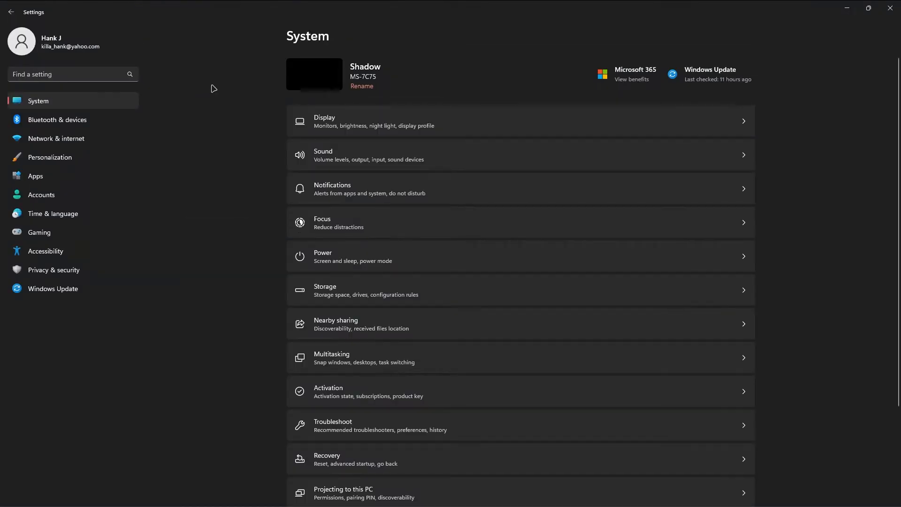
mouse_move(271, 368)
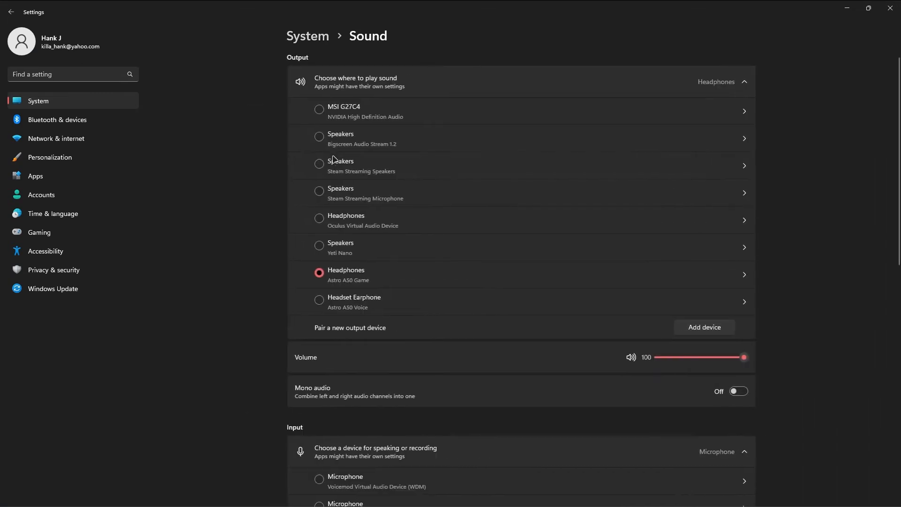
Step: Scroll the Sound settings page down to the Advanced section
scroll(down, 3)
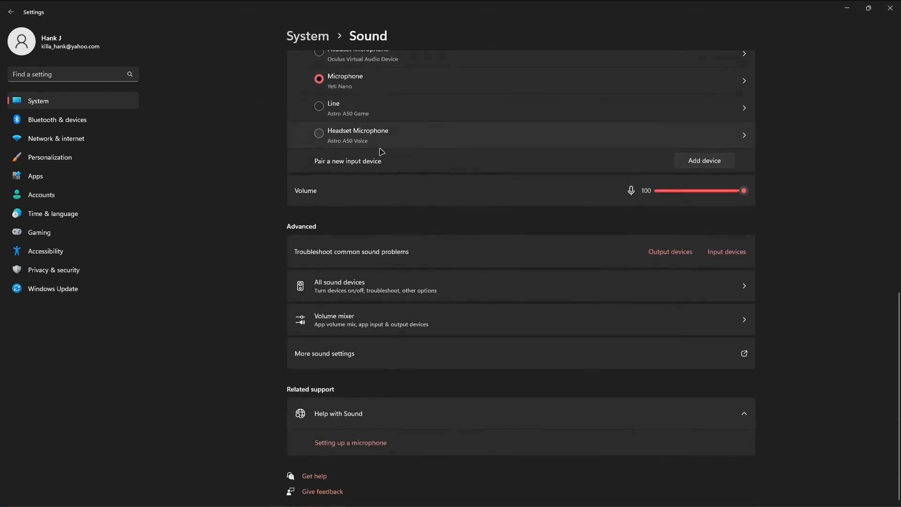
mouse_move(363, 362)
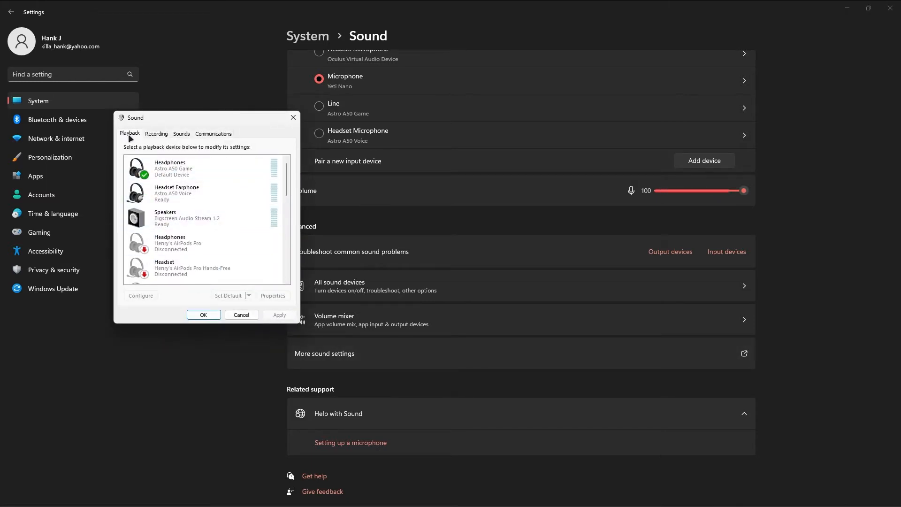
Step: Confirm Astro A50 Game headphones and Yeti Nano microphone as default playback and recording devices
click(180, 169)
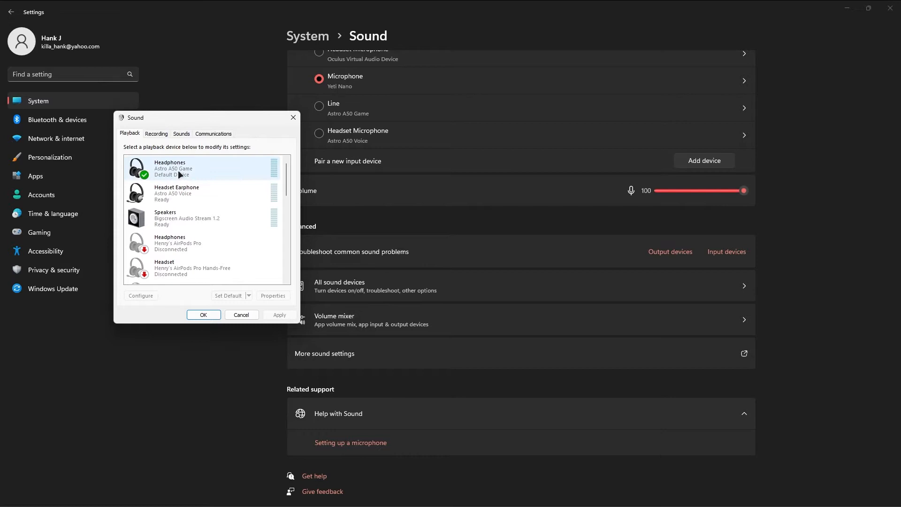
mouse_move(181, 175)
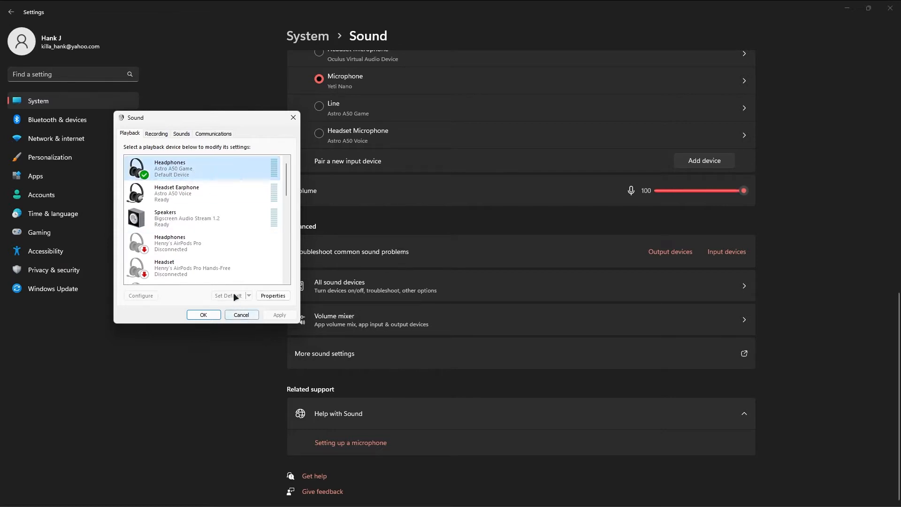
click(156, 133)
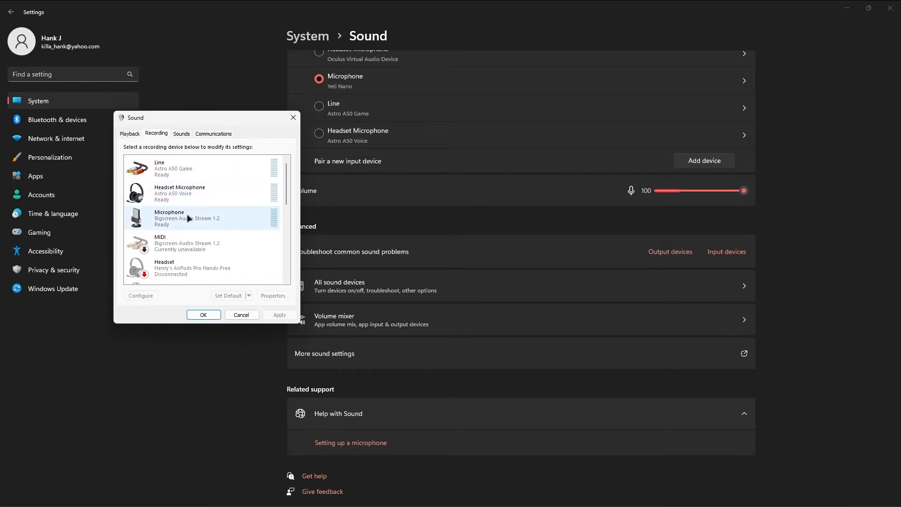
scroll(down, 3)
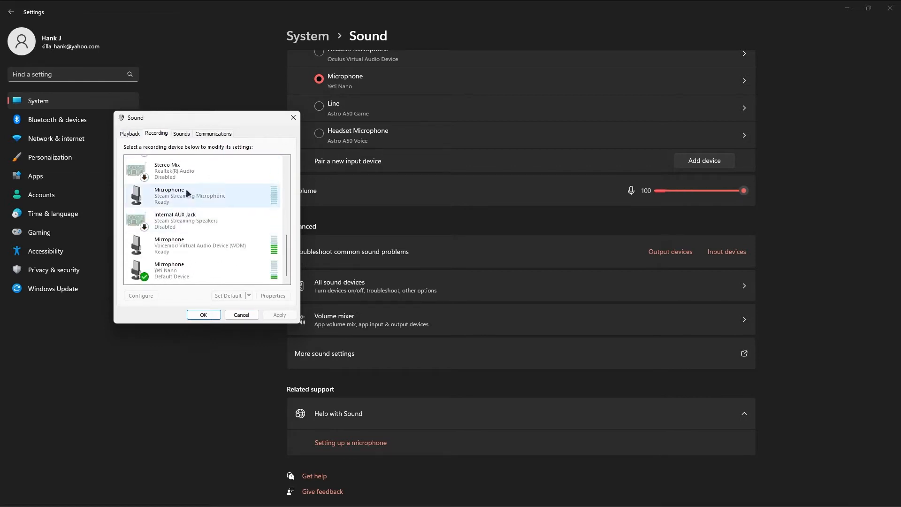
click(182, 270)
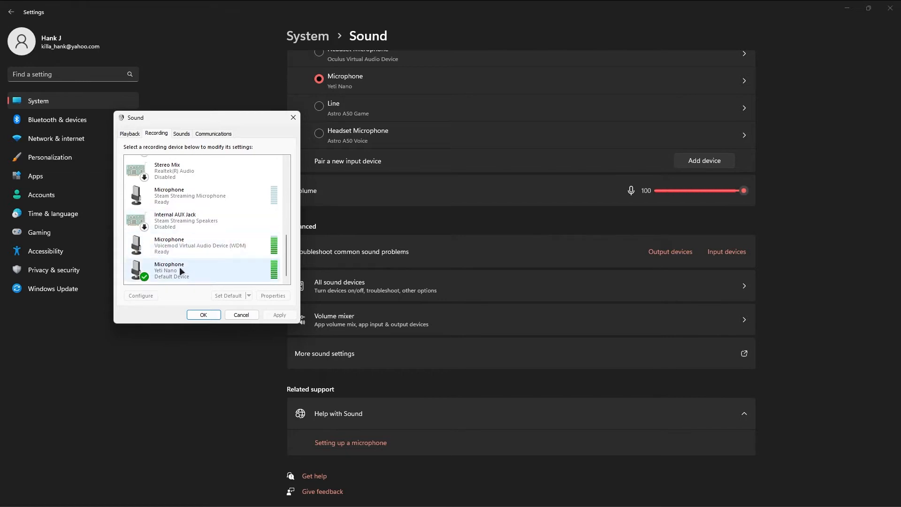
click(187, 270)
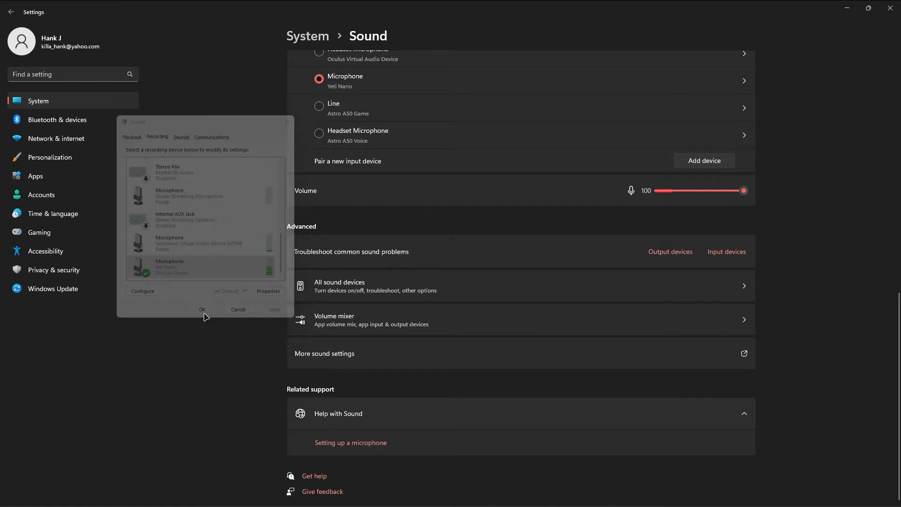
Step: Bring Voicemod to the front and show its audio device settings
click(202, 310)
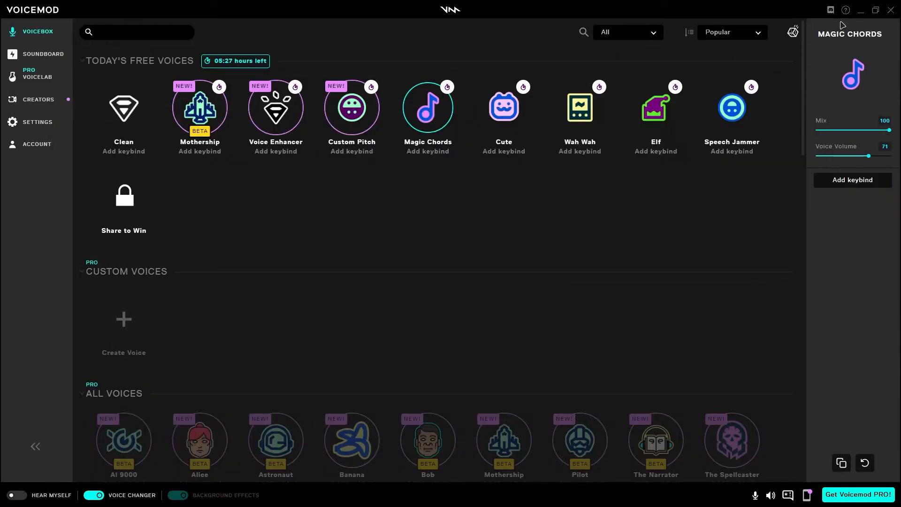
mouse_move(657, 14)
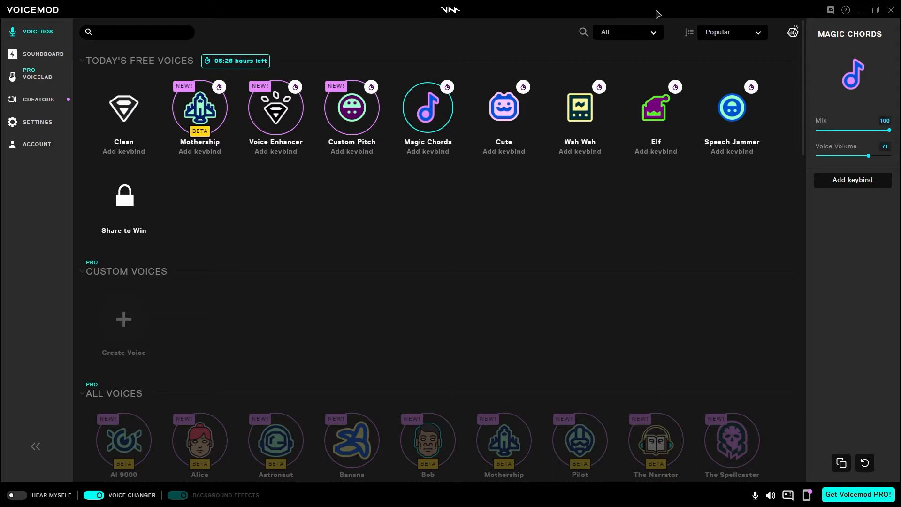
click(38, 121)
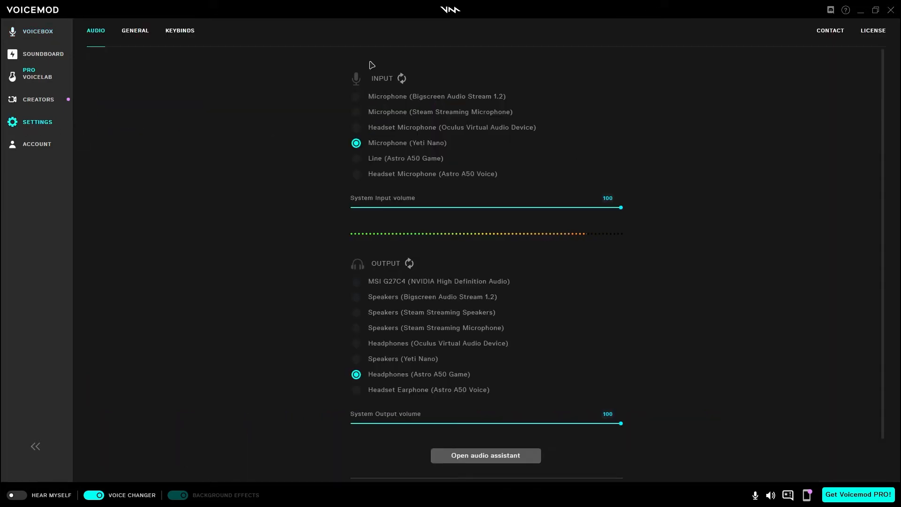
mouse_move(403, 151)
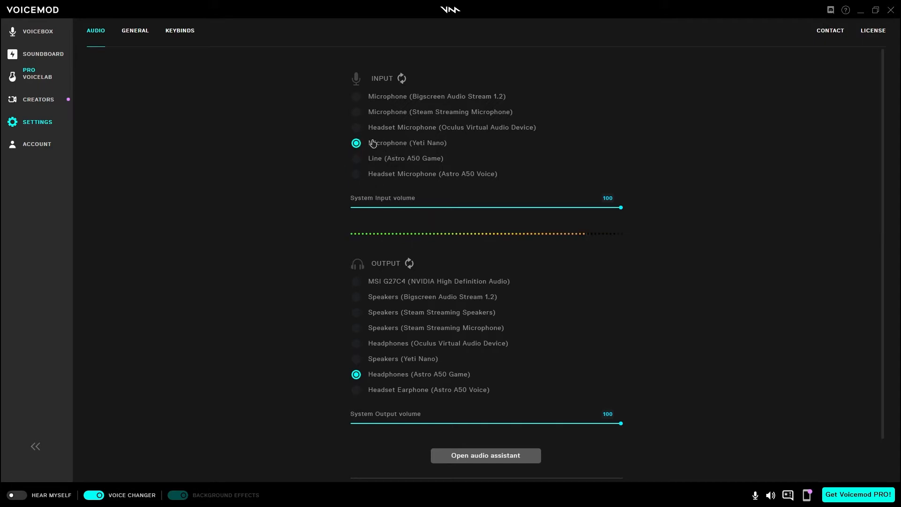
mouse_move(385, 151)
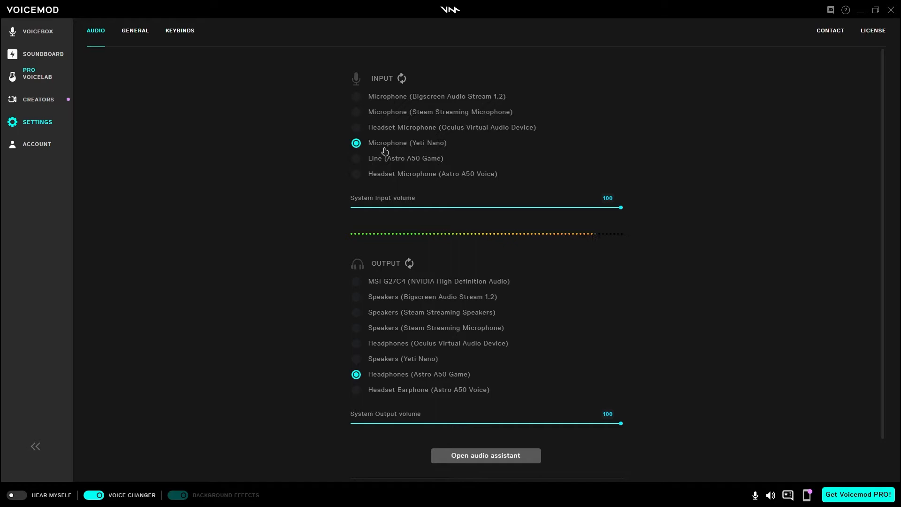
mouse_move(342, 320)
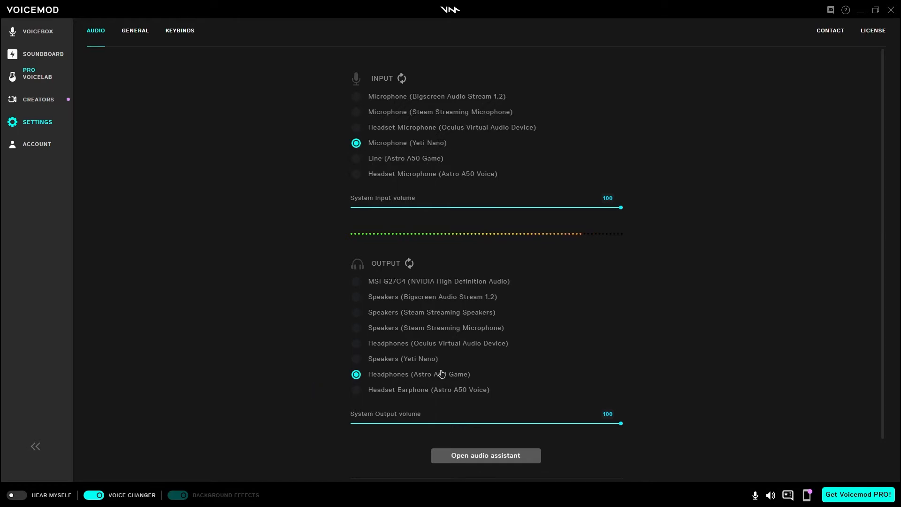
Step: Review the Yeti Nano input and Astro A50 output, then return to the Voicebox voice library
scroll(down, 3)
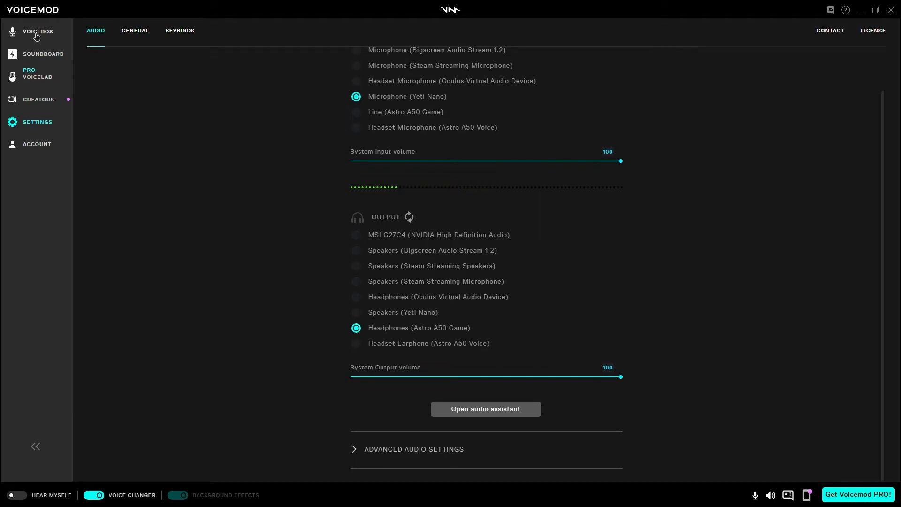
click(37, 32)
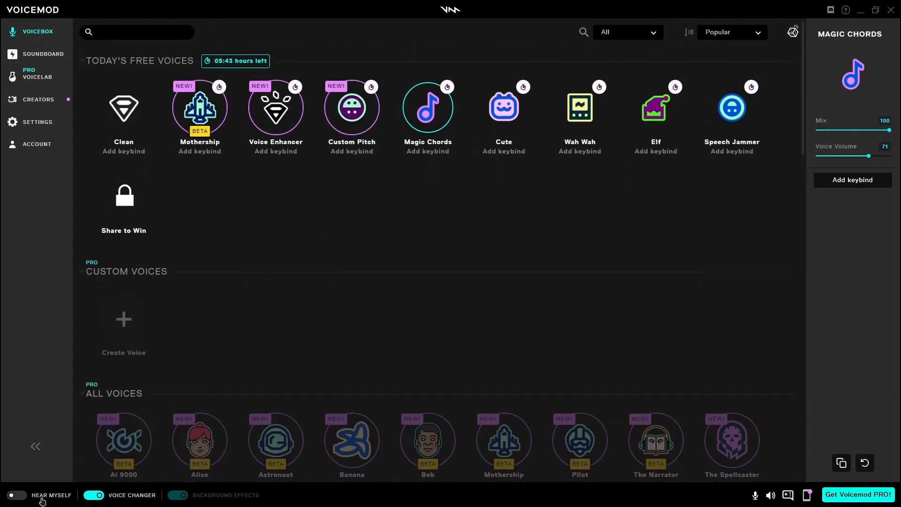
Step: Turn on Hear Myself and try the Mothership and Wah Wah voices
click(18, 496)
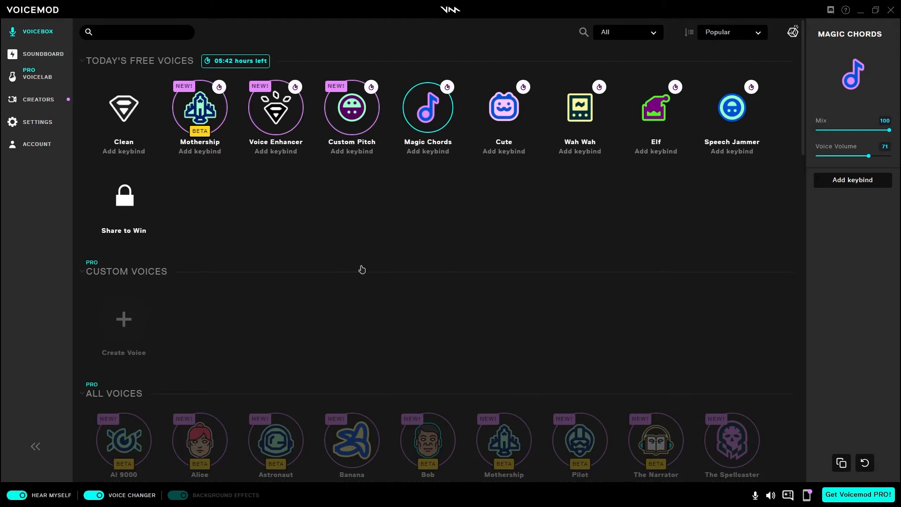
mouse_move(657, 170)
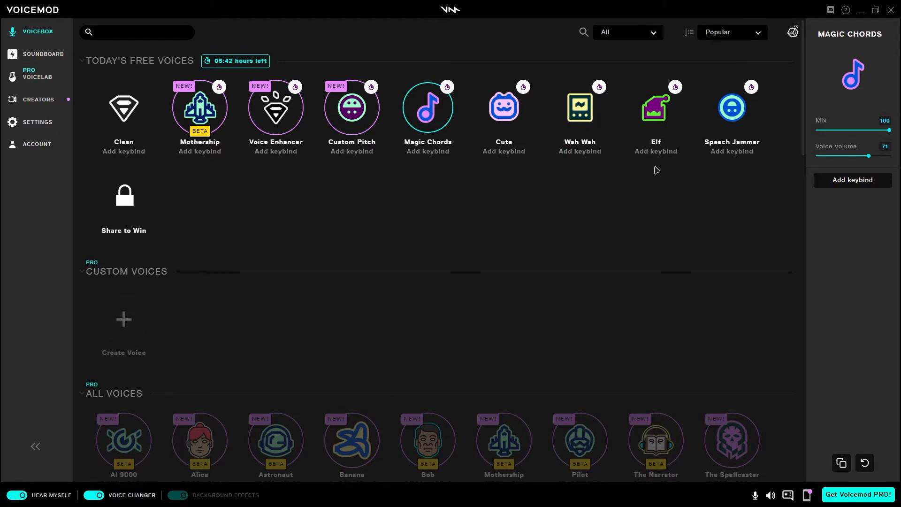
mouse_move(180, 101)
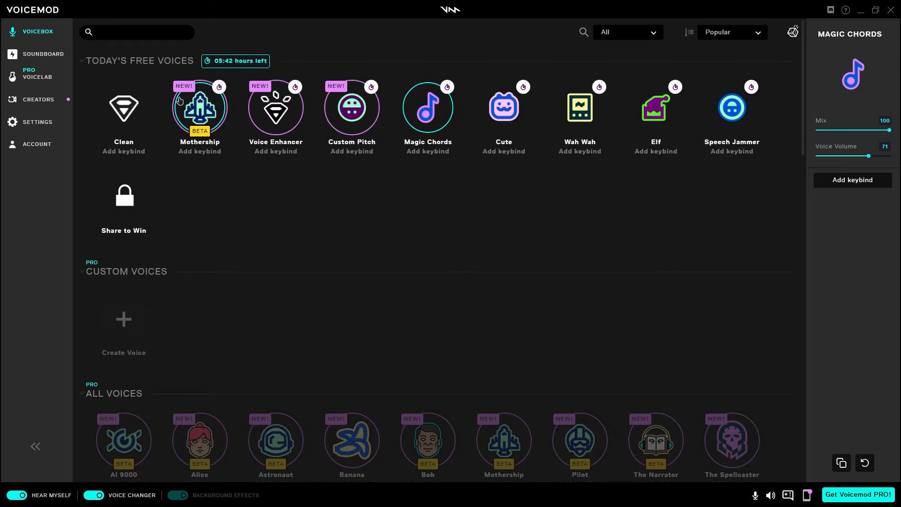
click(580, 107)
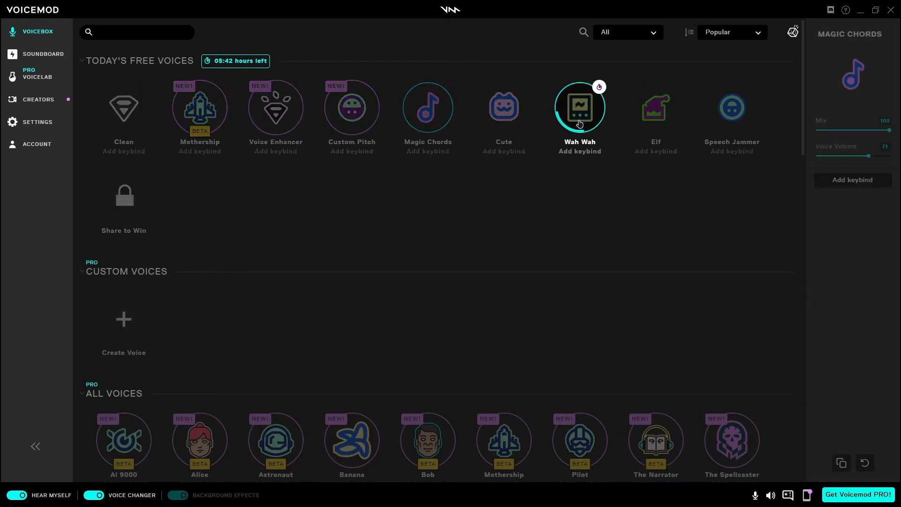
click(580, 107)
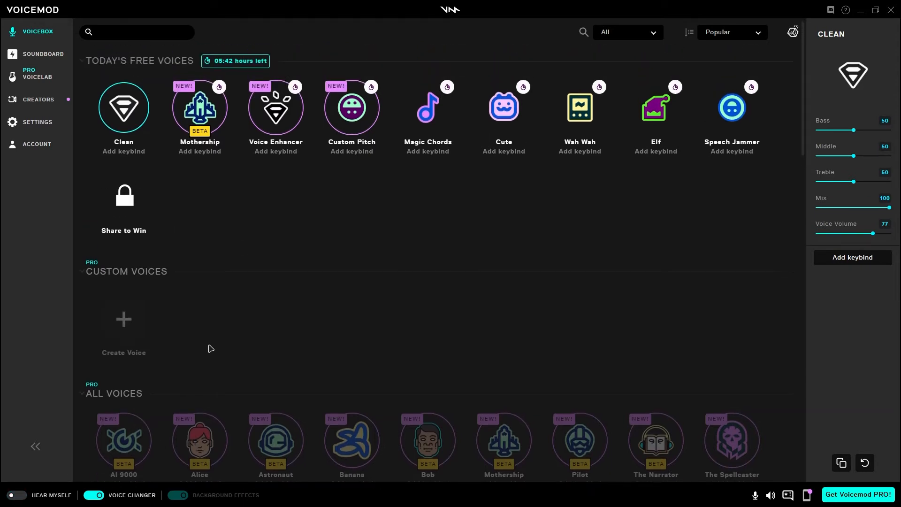
mouse_move(288, 297)
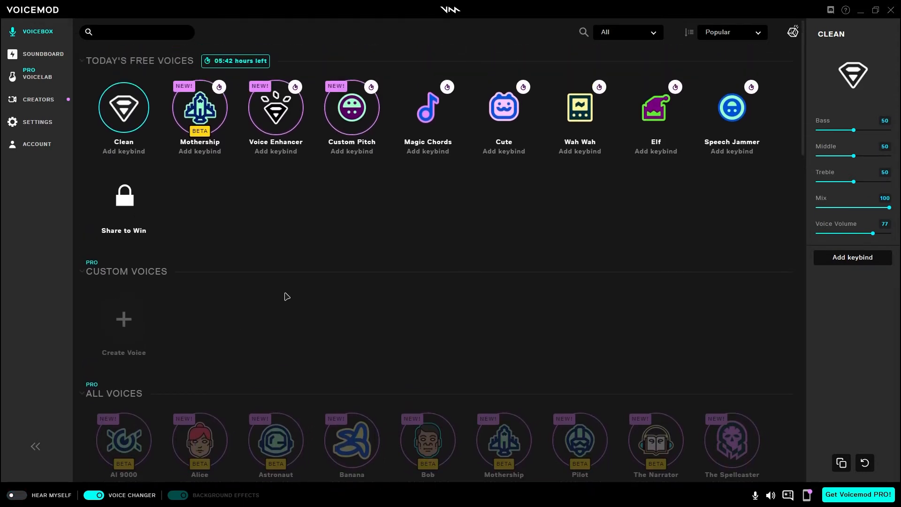
scroll(down, 3)
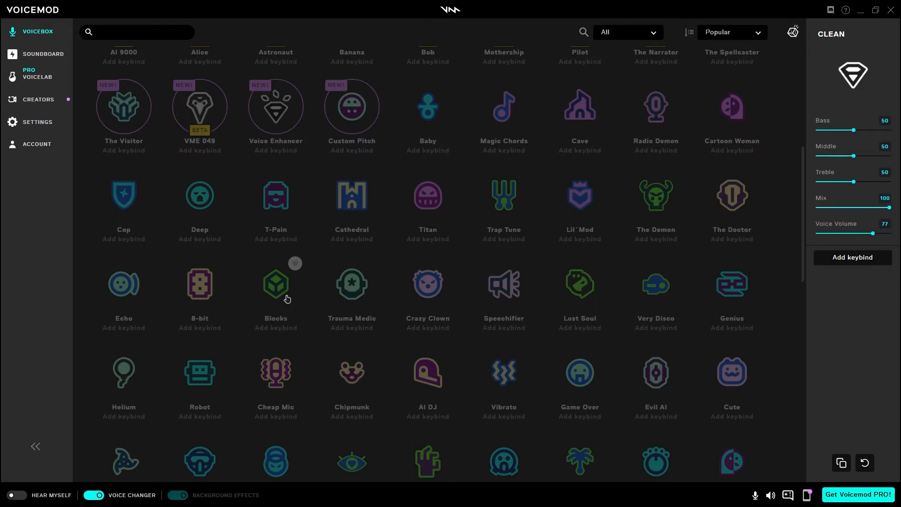
scroll(down, 3)
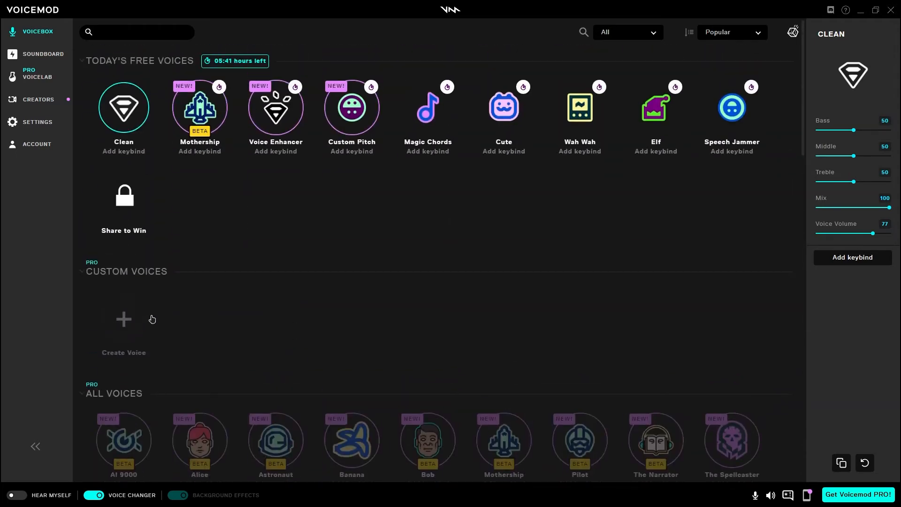
mouse_move(153, 306)
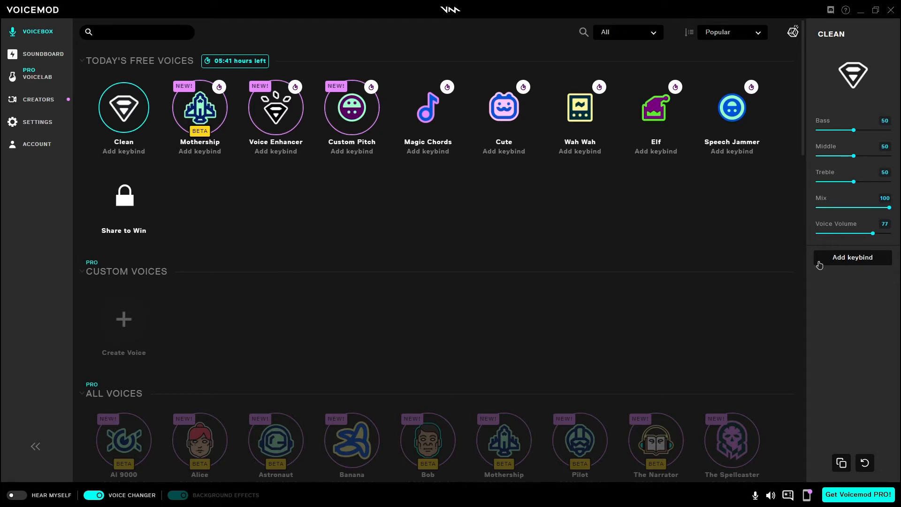
scroll(down, 3)
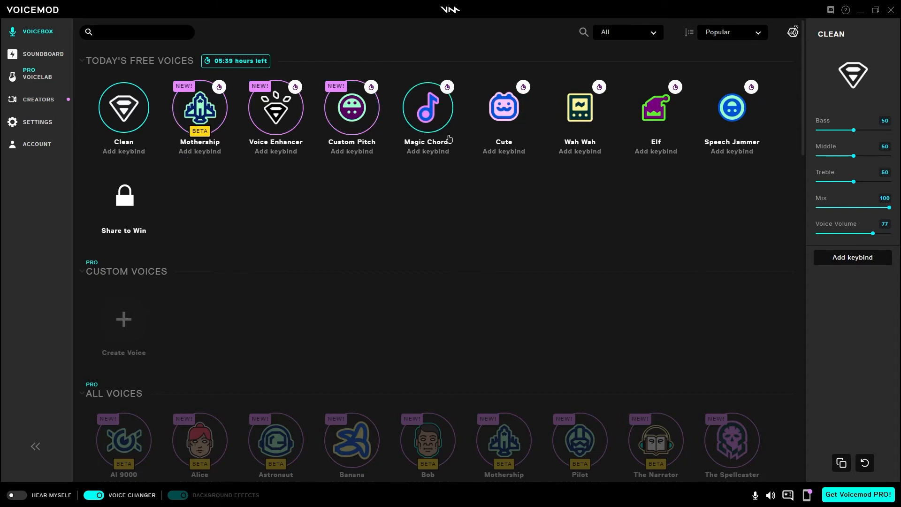
mouse_move(861, 12)
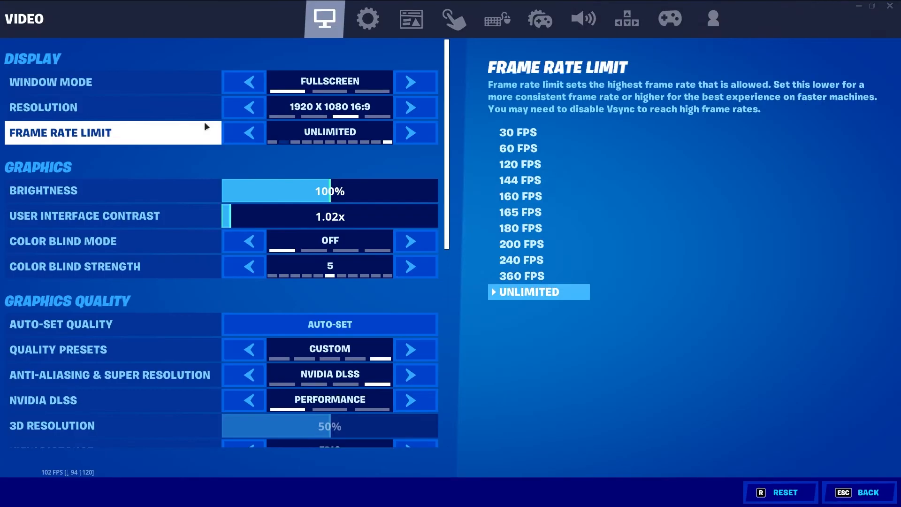
Step: Switch Fortnite's settings to the Audio tab via the speaker icon
click(585, 17)
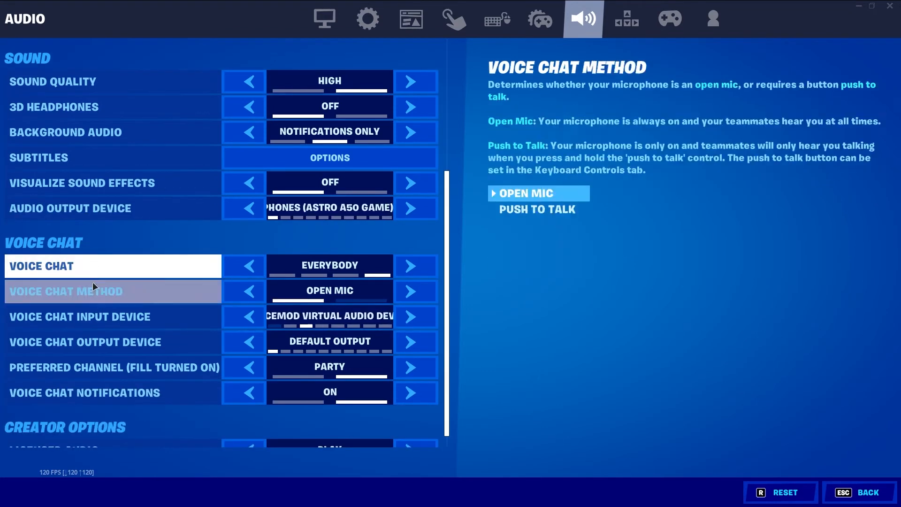
Step: Keep Voicemod Virtual Audio Device (WDM) as voice chat input and Default Output as output
click(94, 341)
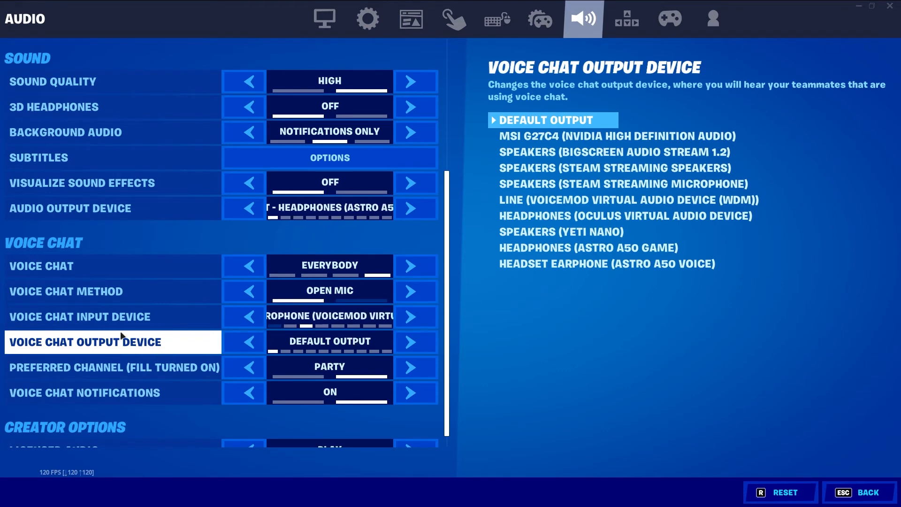
click(93, 317)
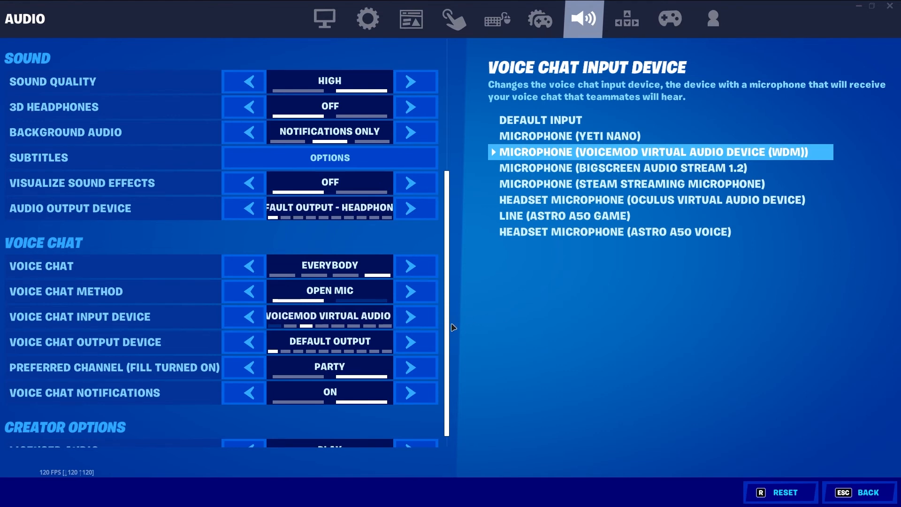
click(115, 368)
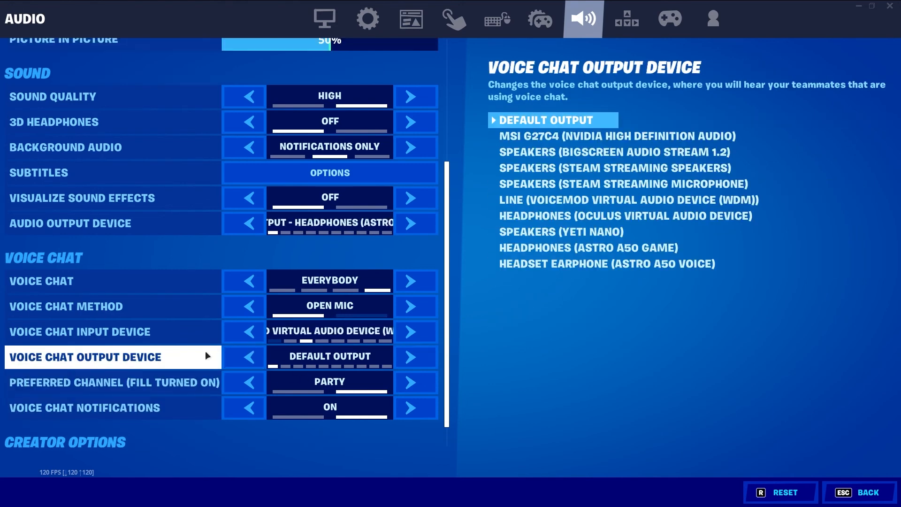
scroll(down, 3)
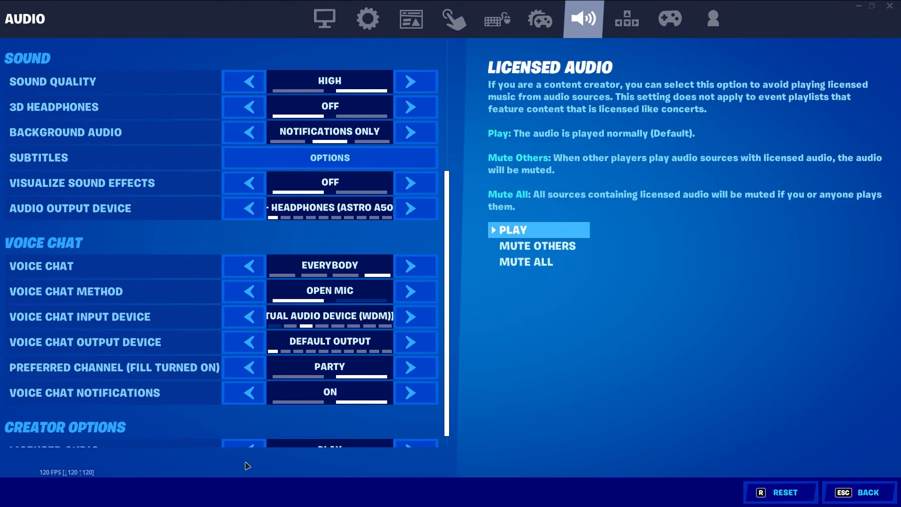